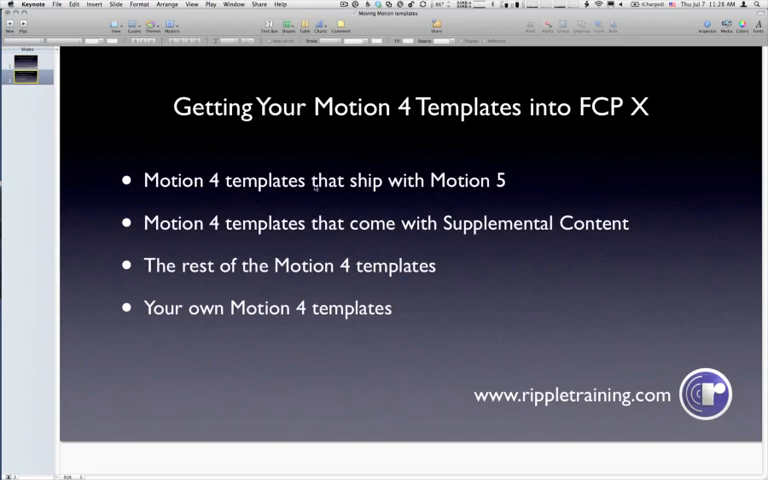
mouse_move(227, 247)
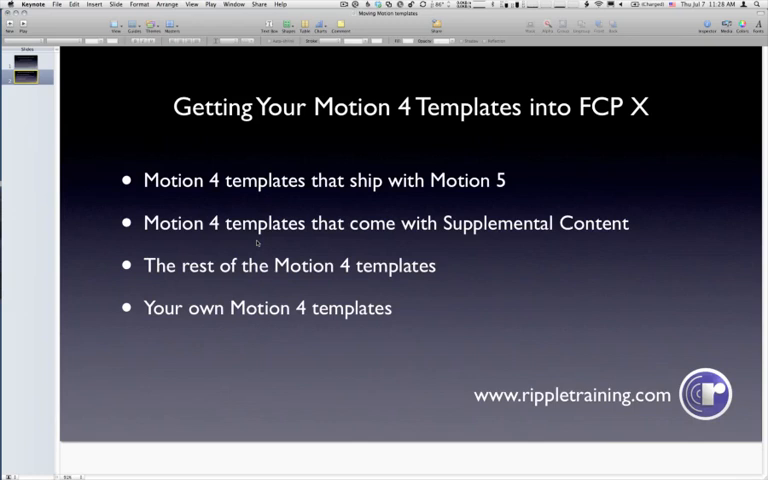
mouse_move(310, 283)
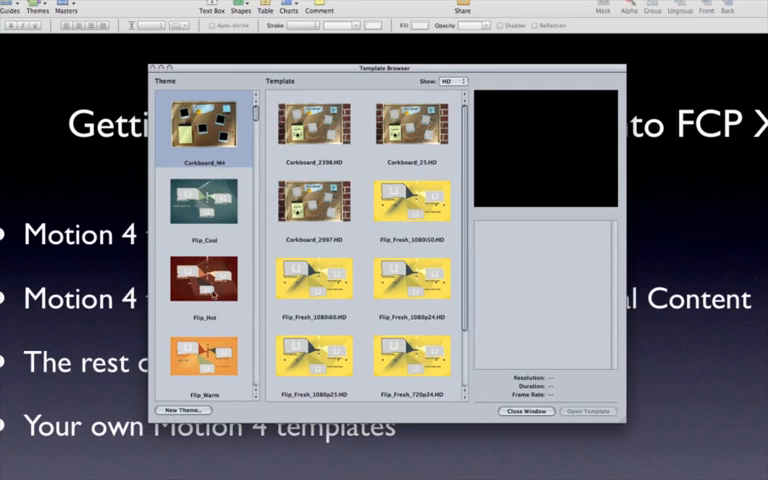
- Scroll through the Motion 4 theme list and pick the 3D Text Projects theme
scroll(down, 3)
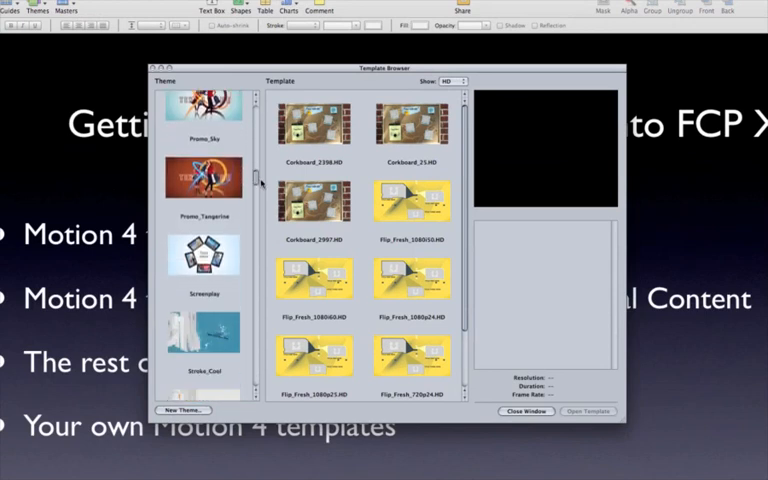
scroll(down, 3)
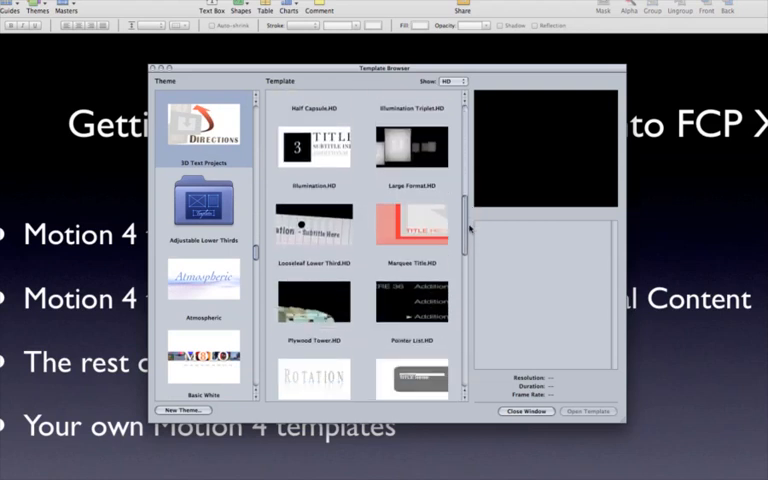
scroll(down, 3)
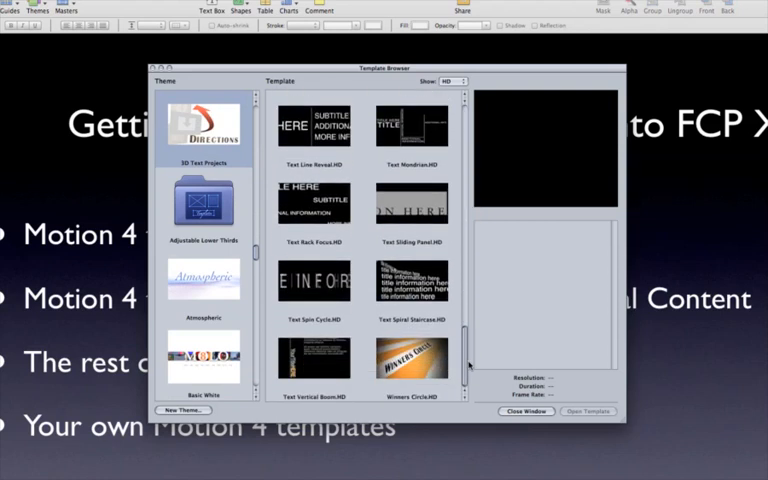
scroll(down, 3)
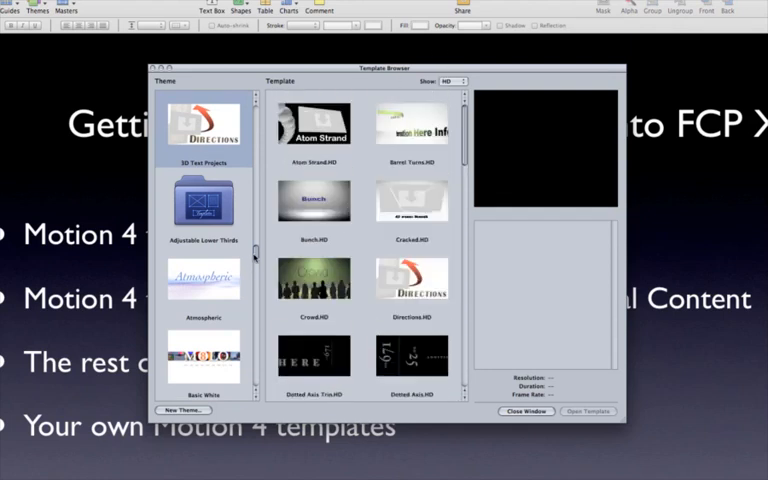
scroll(down, 3)
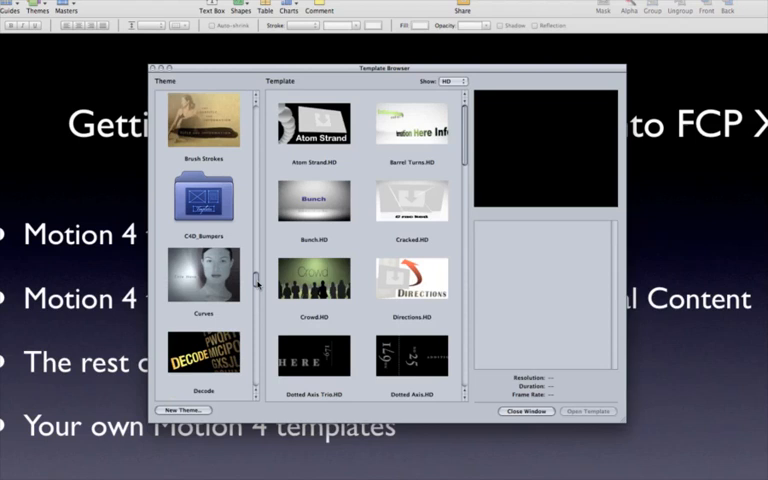
scroll(down, 3)
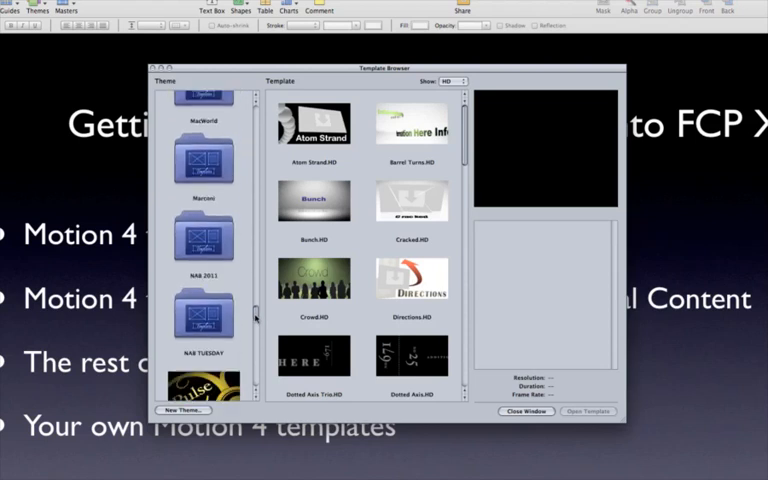
scroll(down, 3)
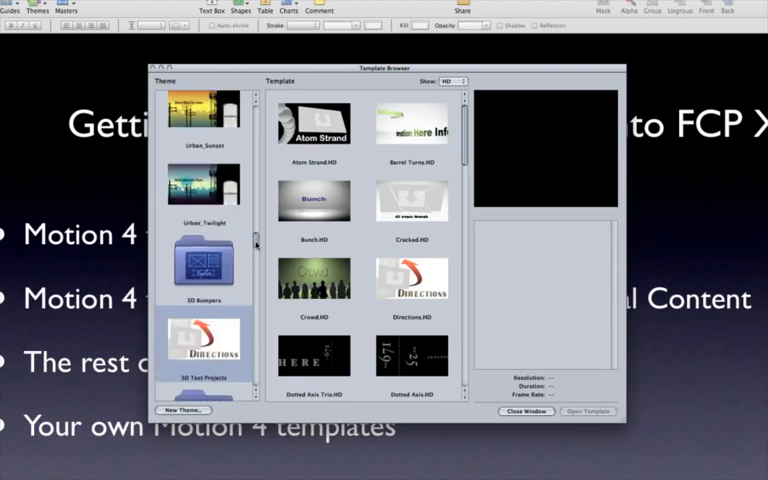
click(527, 411)
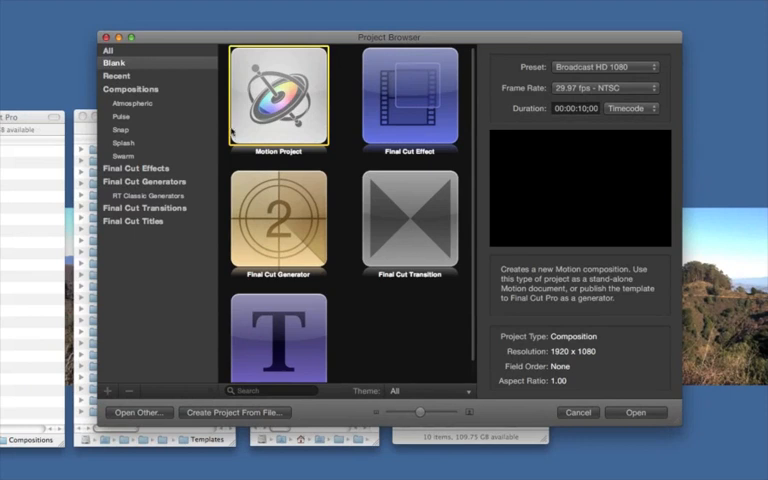
mouse_move(230, 131)
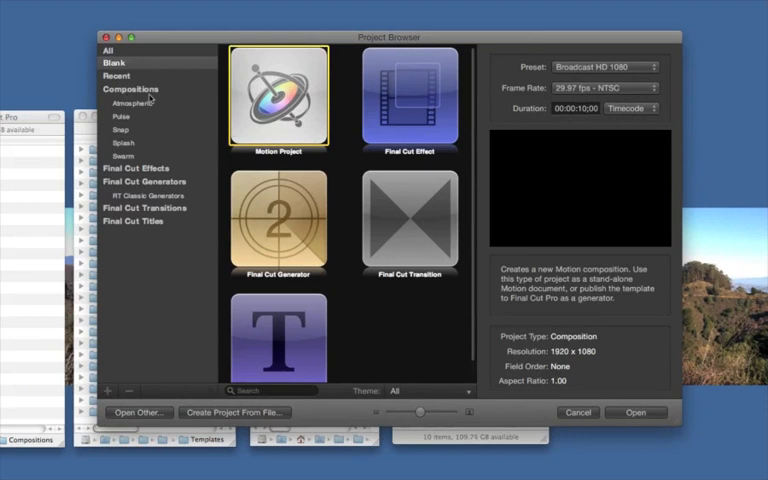
- Browse the Atmospheric, Pulse and Snap compositions, then open a copy of Pulse-Open
click(133, 103)
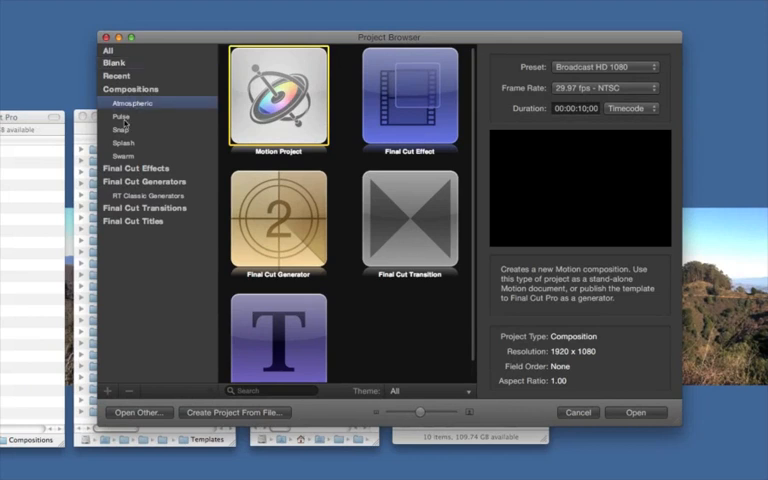
click(118, 116)
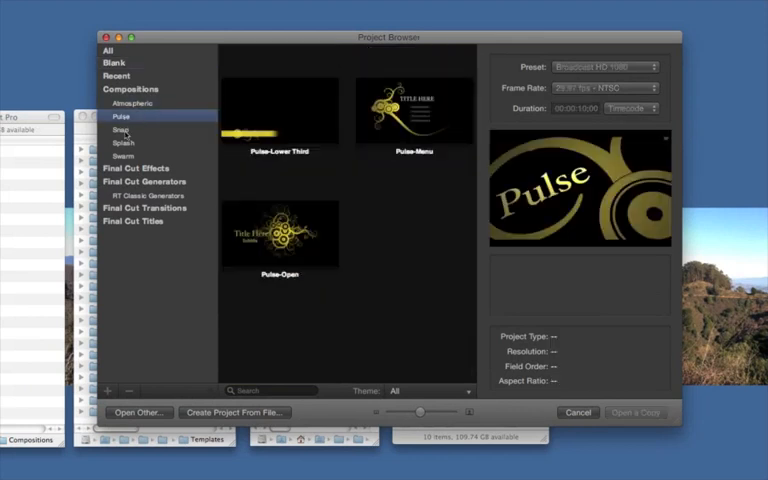
click(120, 155)
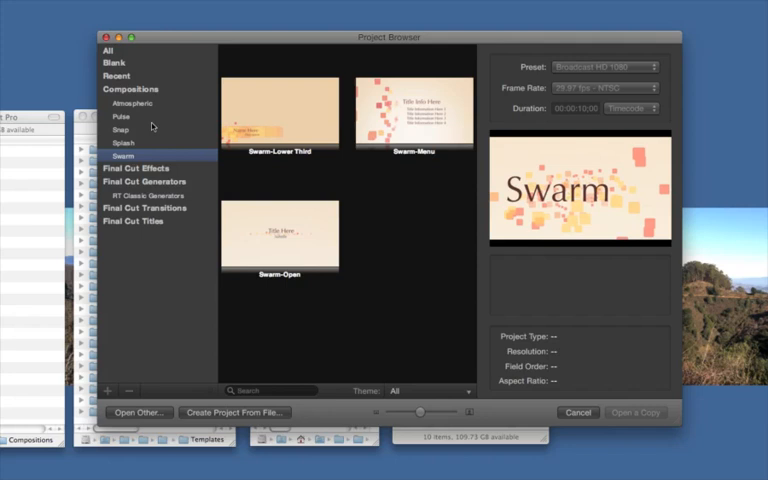
click(120, 116)
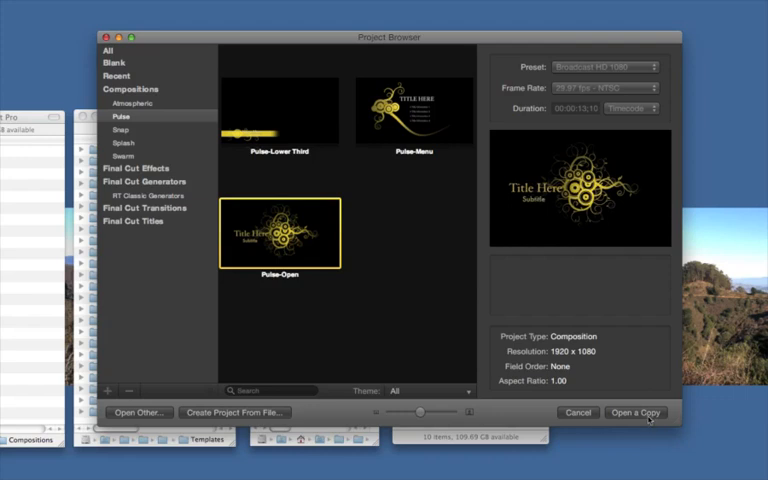
click(577, 412)
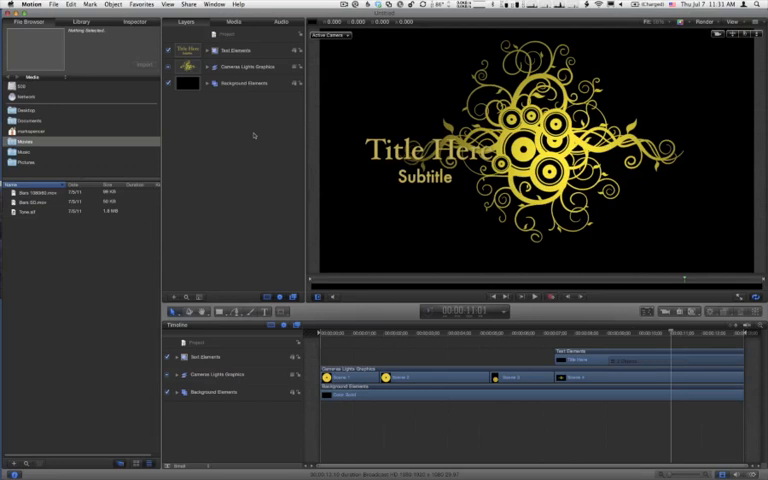
mouse_move(200, 97)
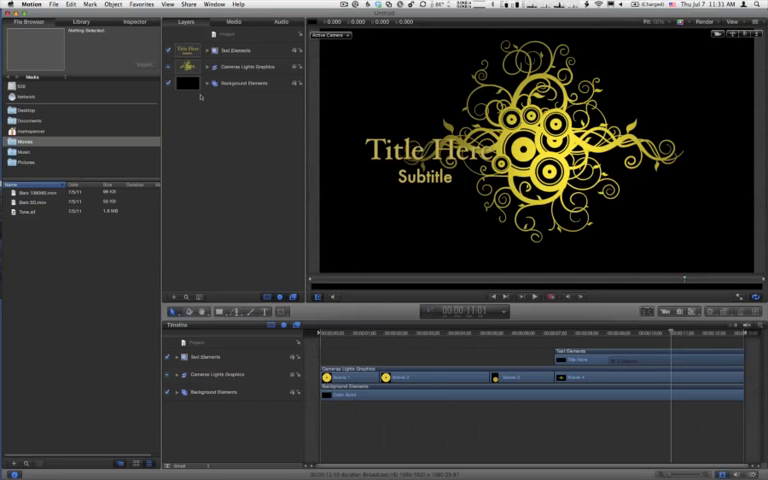
- Open the File menu for the copied Pulse-Open project
click(55, 4)
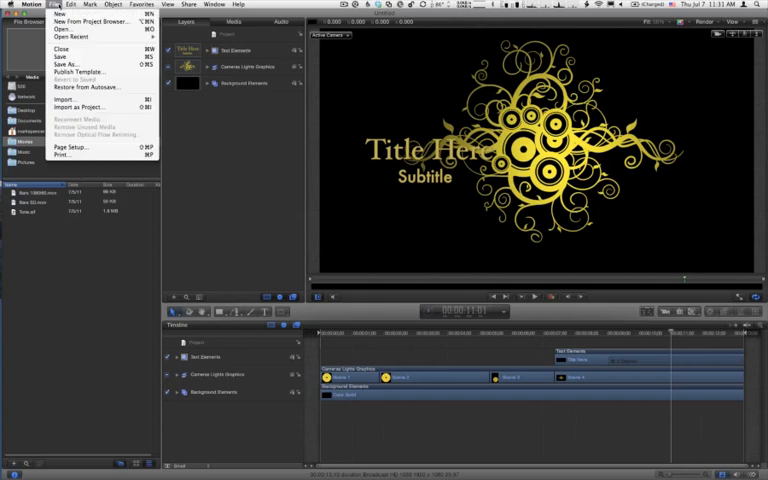
mouse_move(85, 72)
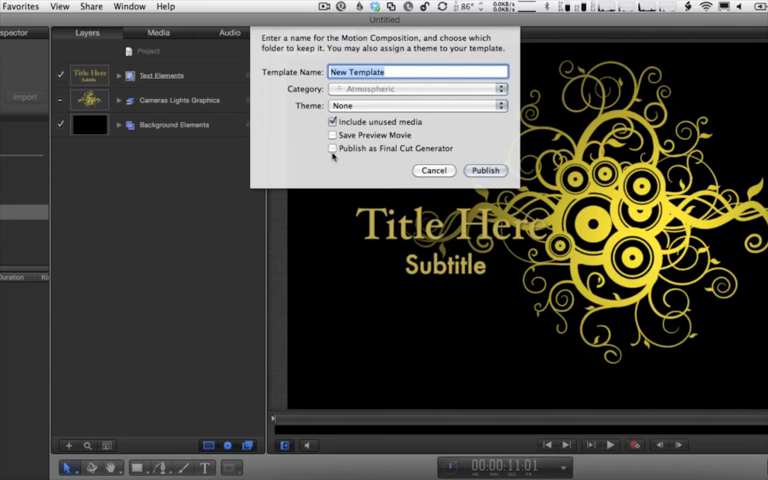
- Publish as a Final Cut generator named 'Pulse Open' in a new 'Pulse' category
click(332, 148)
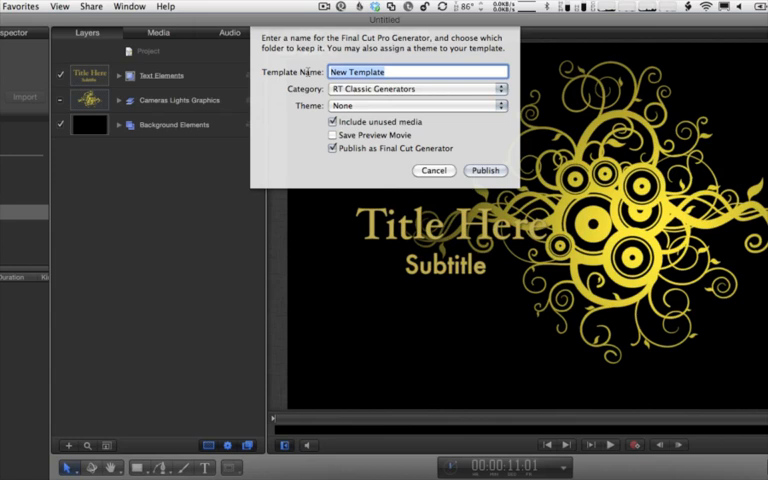
text(A)
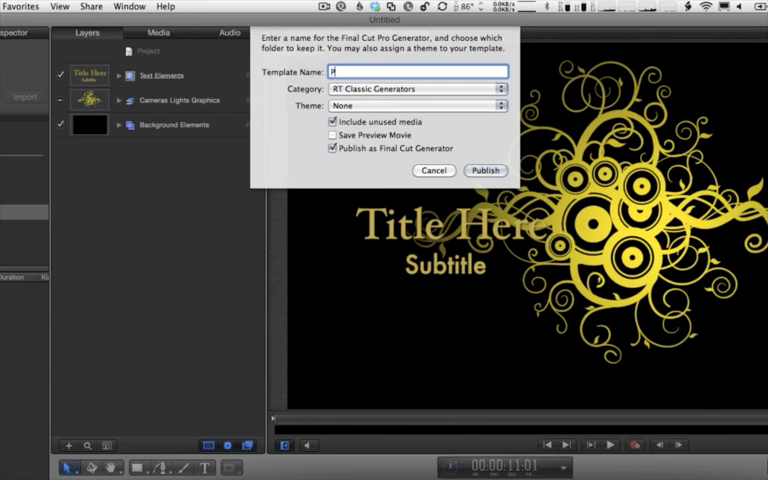
text(Pulse Open)
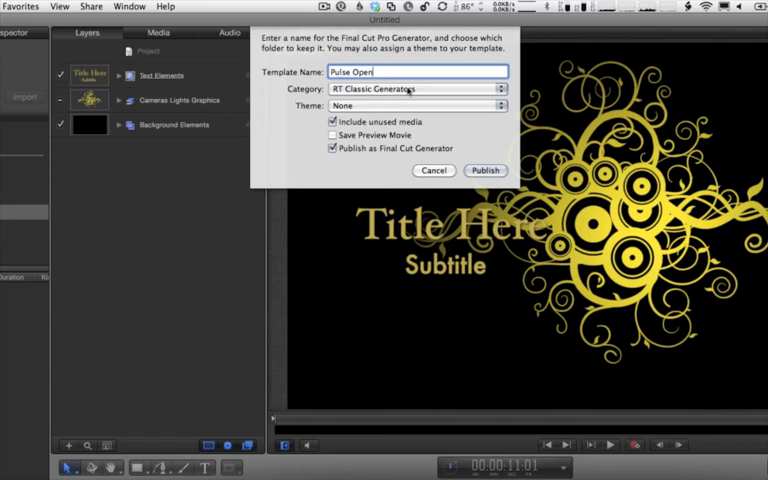
click(413, 88)
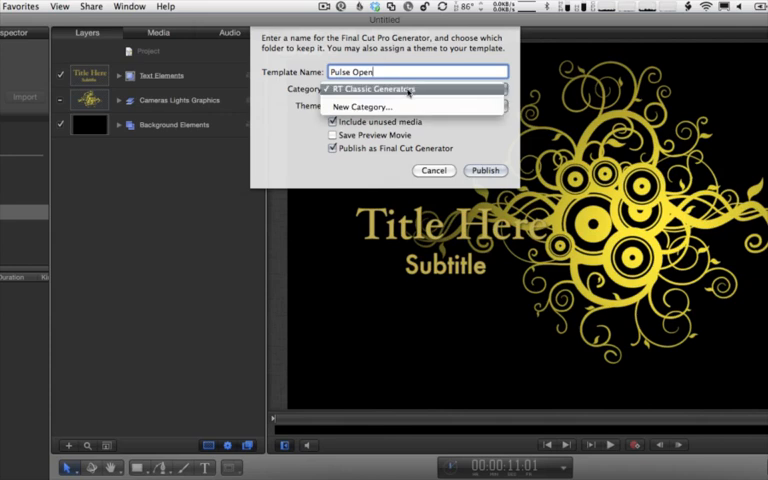
click(367, 107)
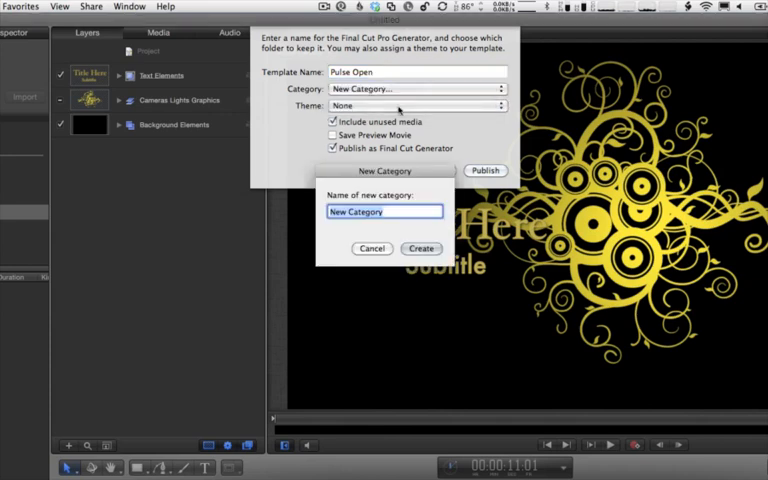
text(Pulse)
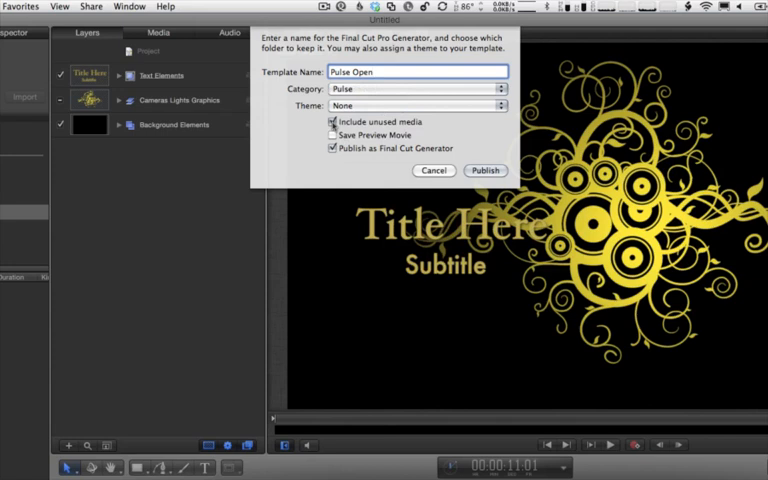
click(332, 121)
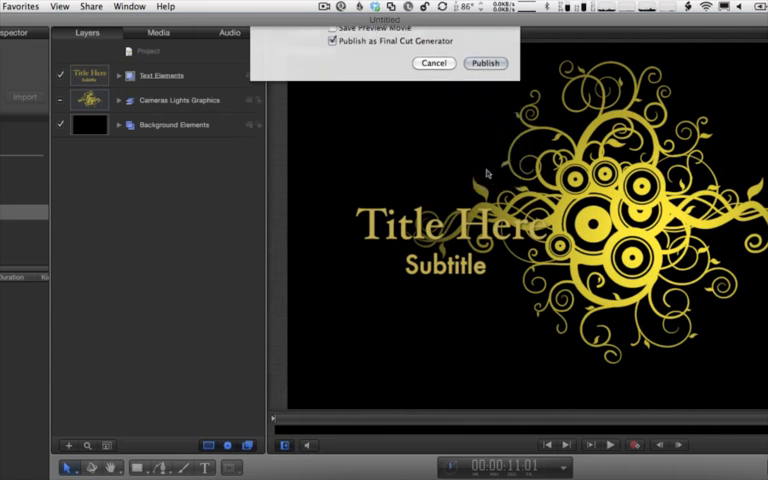
click(485, 63)
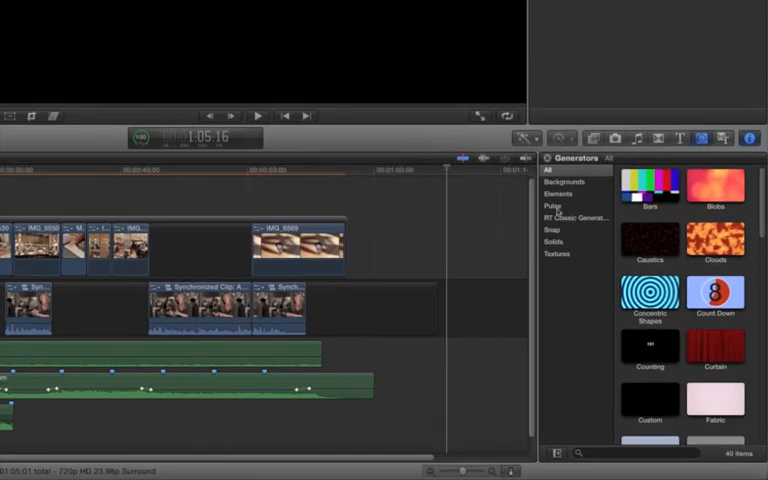
- Filter to Pulse generators and set the Pulse Open clip's text to 'Sunday' and '8pm'
click(552, 206)
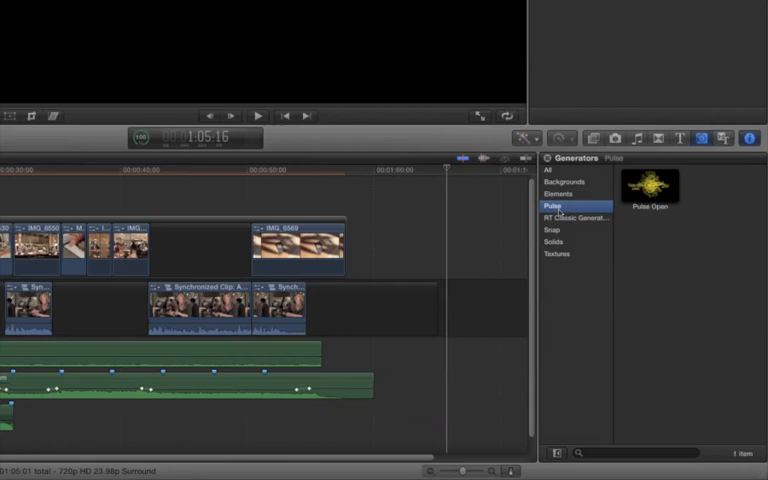
mouse_move(653, 219)
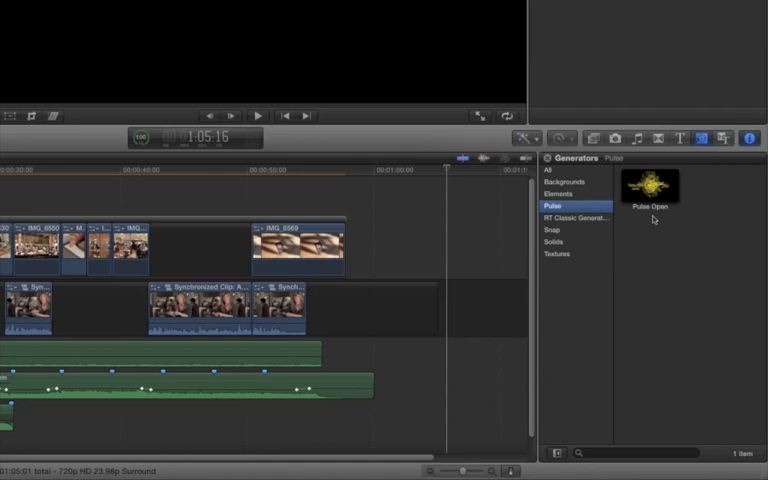
mouse_move(650, 215)
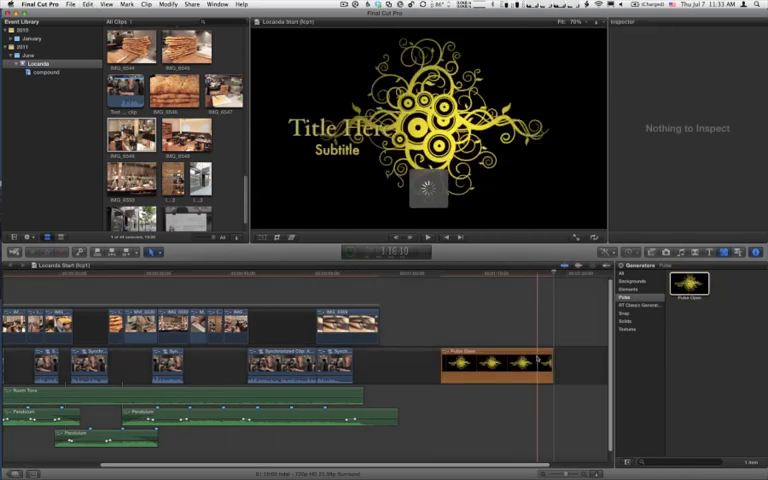
click(490, 362)
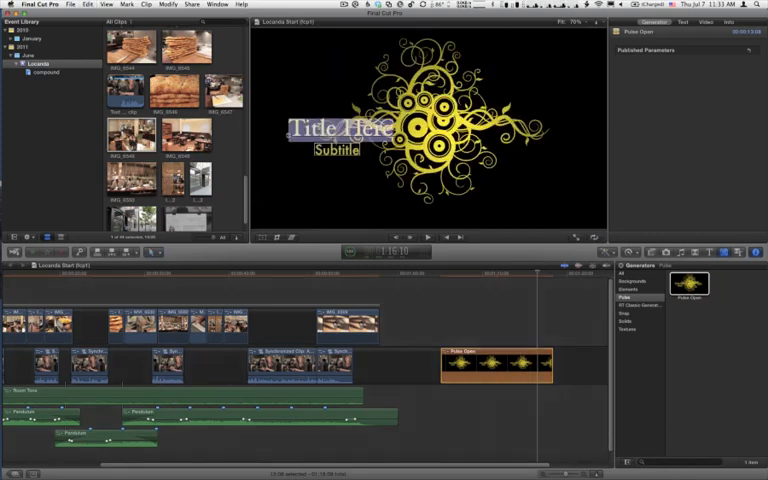
text(Sunday)
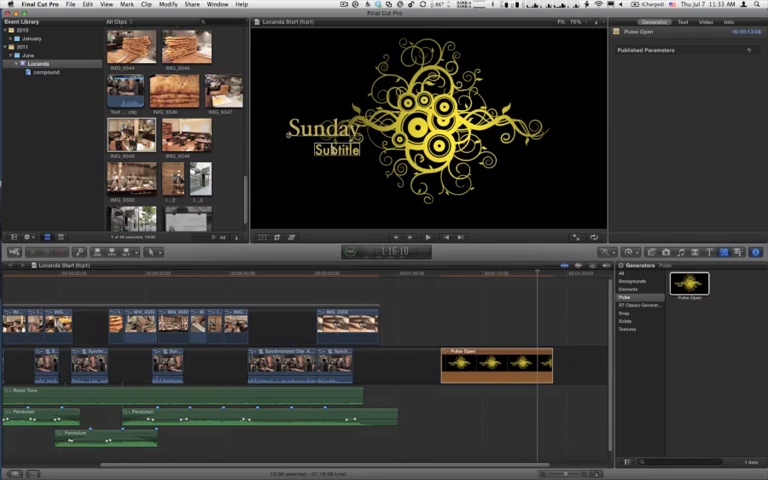
text(8pm)
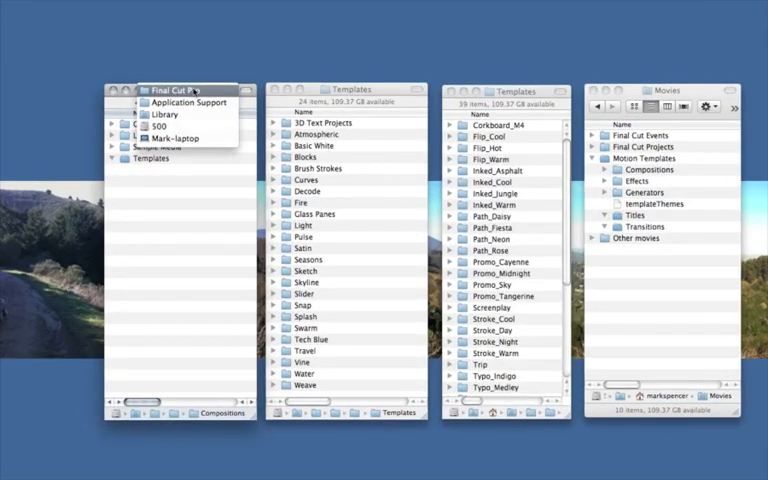
mouse_move(165, 114)
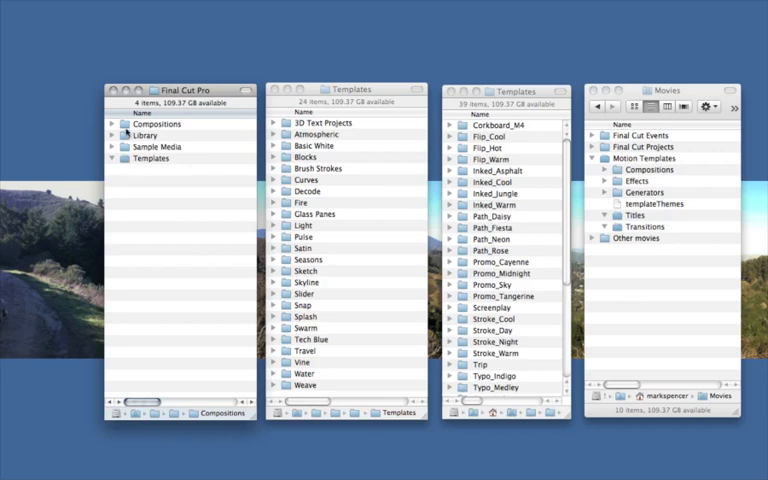
mouse_move(123, 128)
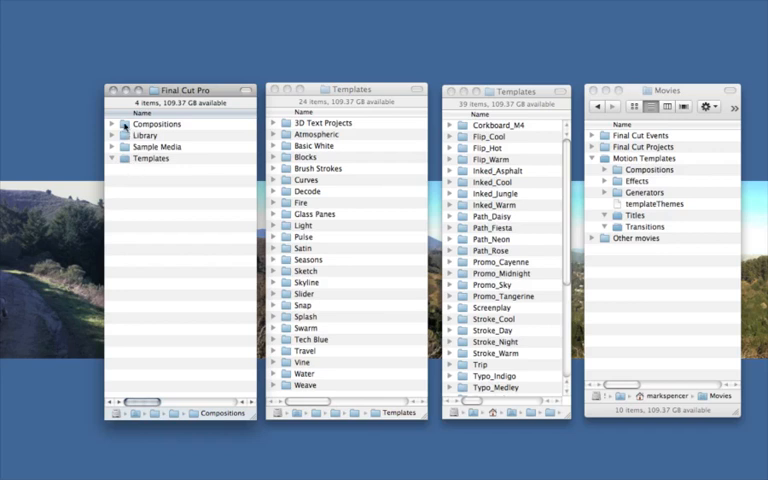
- Move the Compositions folder into Final Cut Pro's Templates folder
click(150, 159)
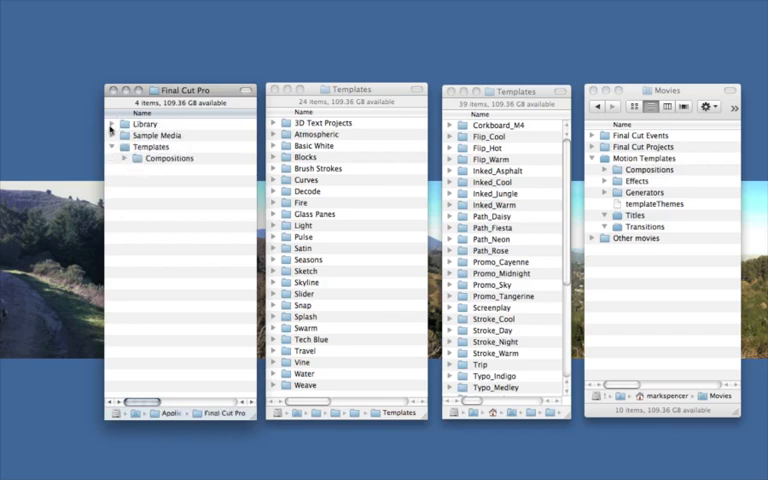
click(113, 135)
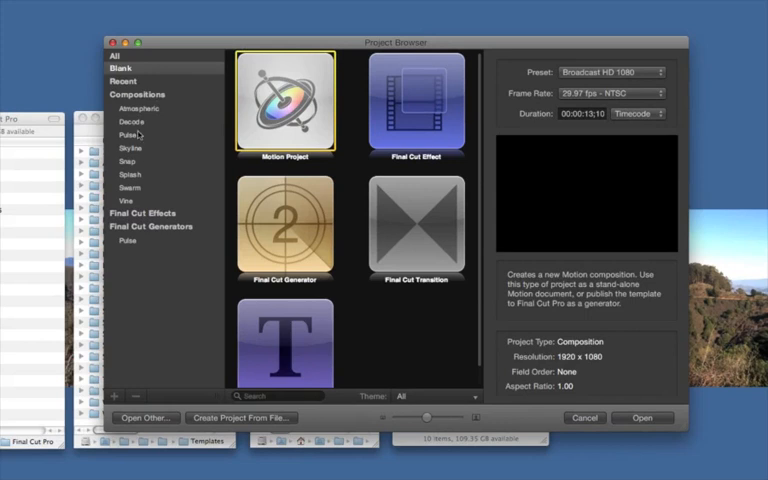
- Preview the Decode, Skyline and Swarm collections, then choose Vine
click(128, 122)
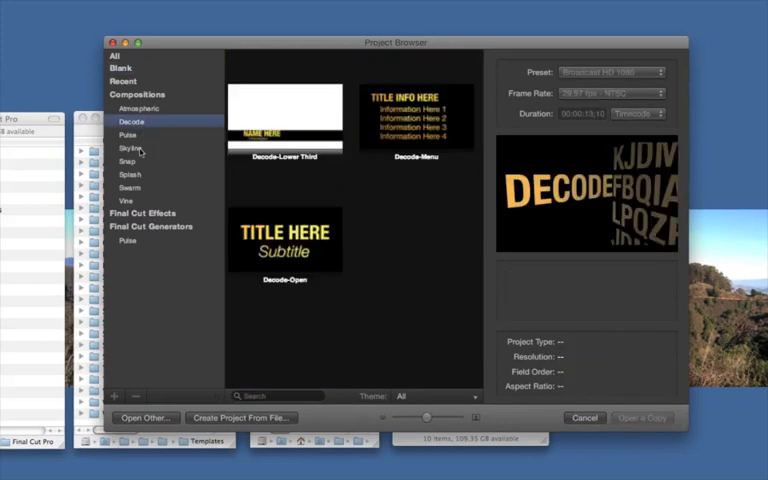
click(129, 149)
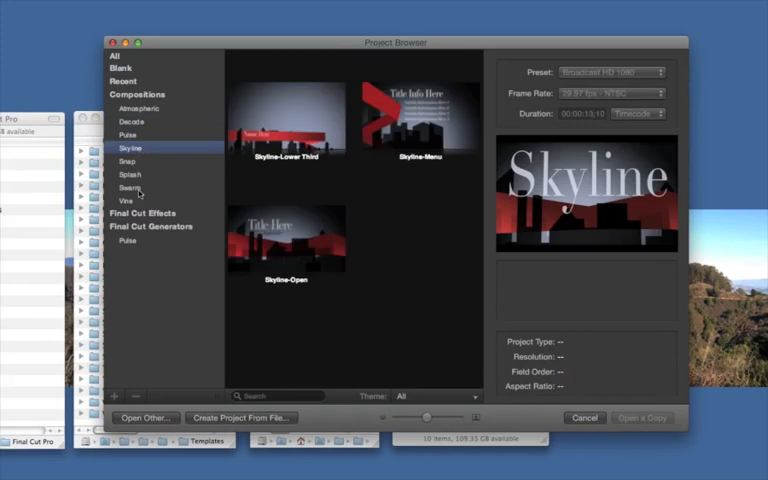
click(130, 187)
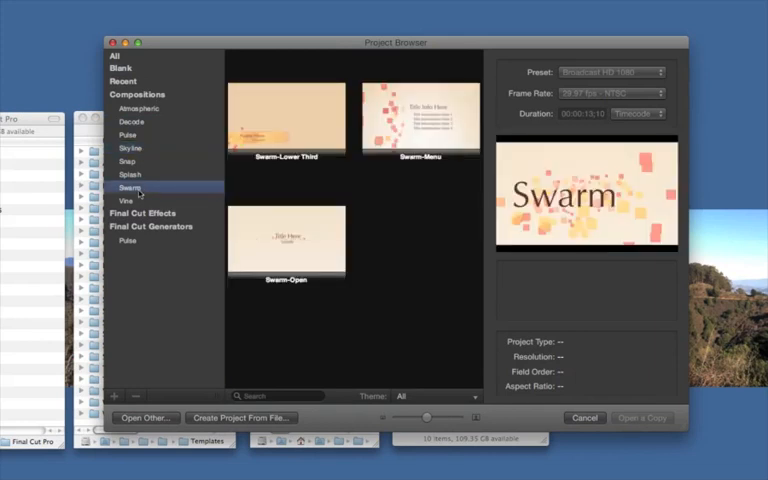
click(127, 200)
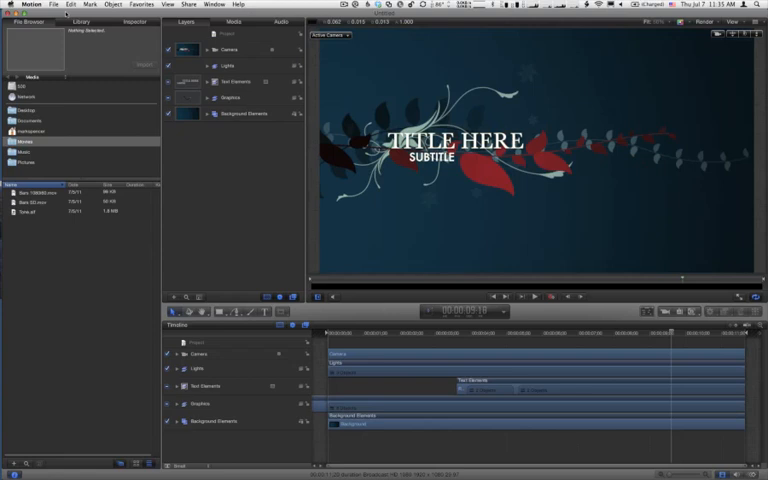
- Publish the Vine composition as a Final Cut generator in the 'Vine' category
click(54, 4)
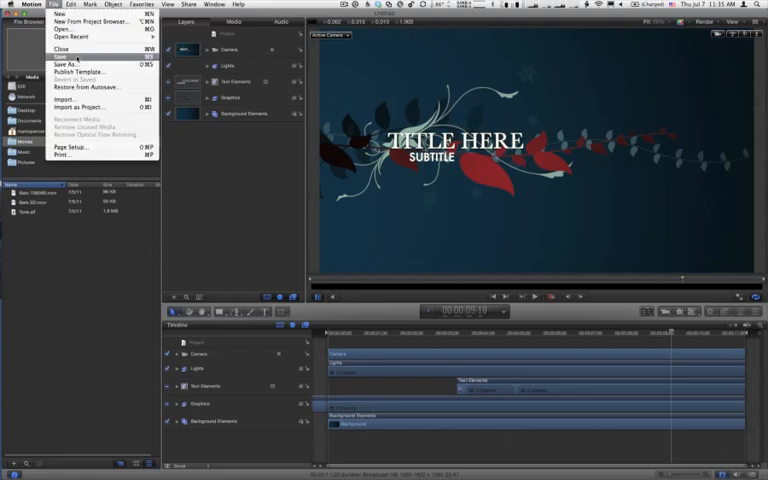
click(75, 71)
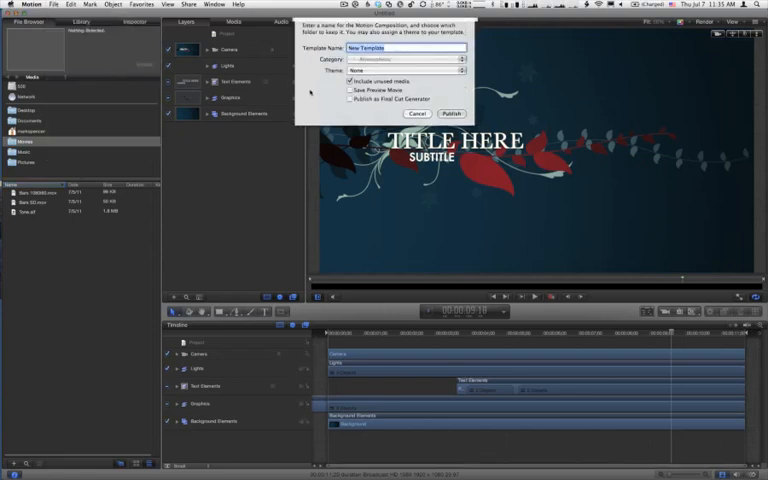
click(351, 98)
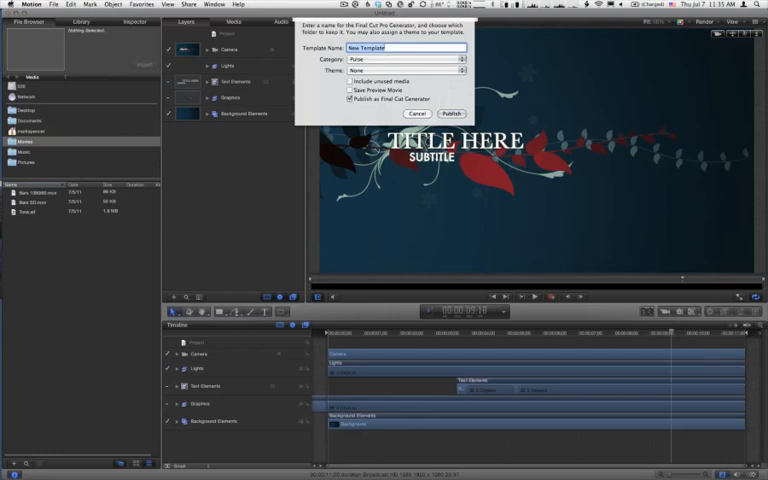
text(Vine Open)
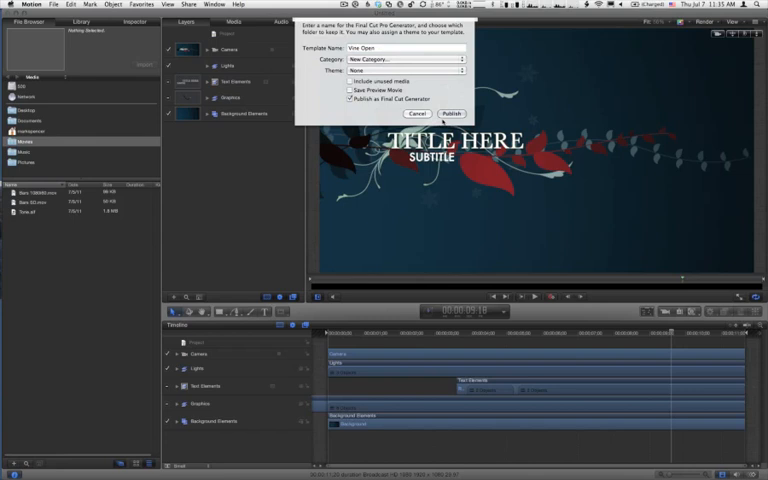
click(451, 113)
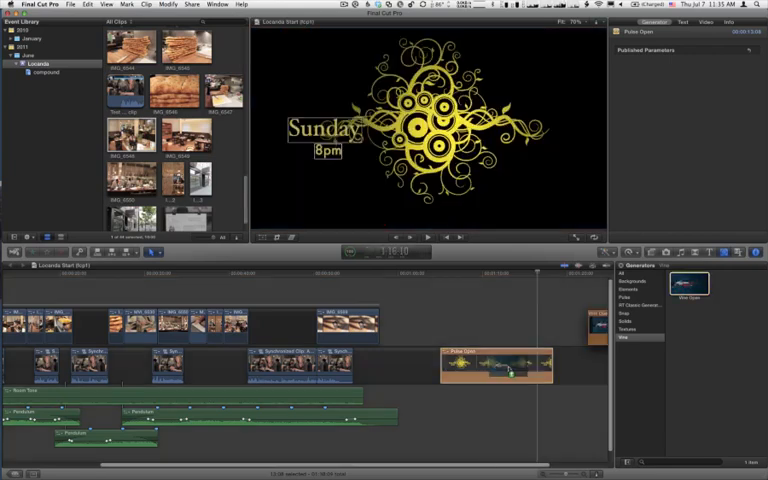
- Swap the Pulse Open clip on the timeline for Vine Open
right_click(495, 365)
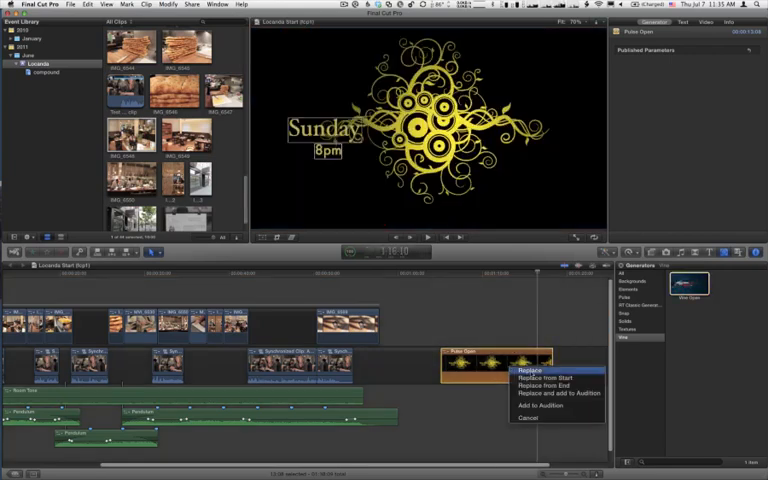
click(548, 371)
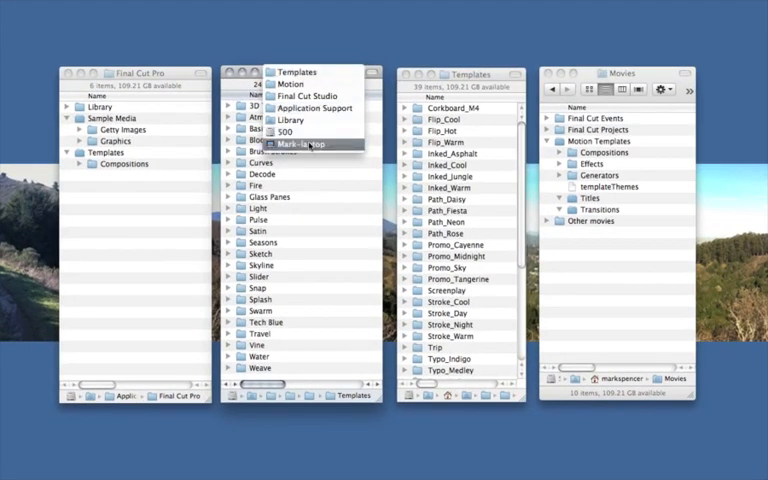
mouse_move(305, 119)
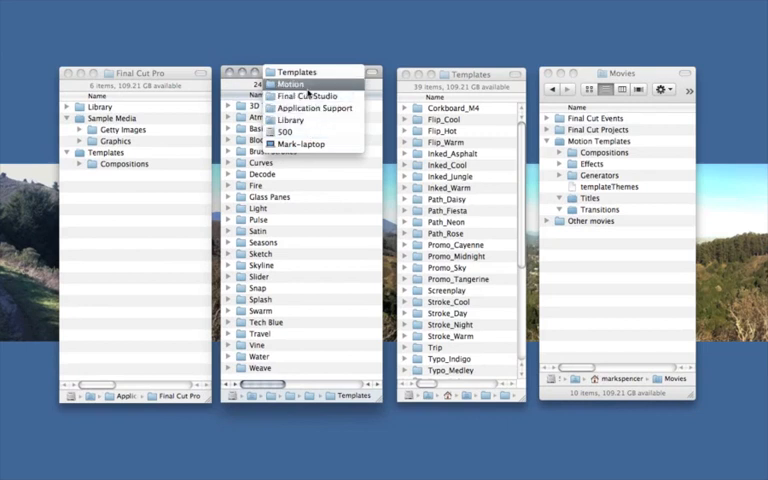
- Expand the Tech Blue folder and select Tech Blue-Open 1.HD.motn
click(300, 30)
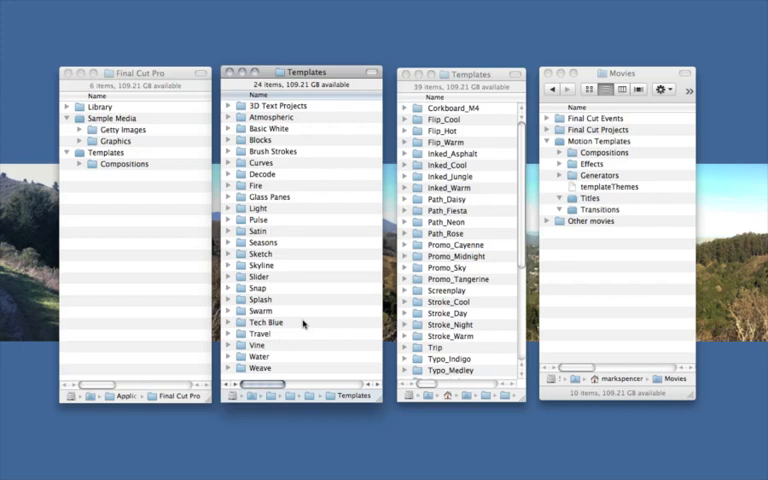
mouse_move(303, 323)
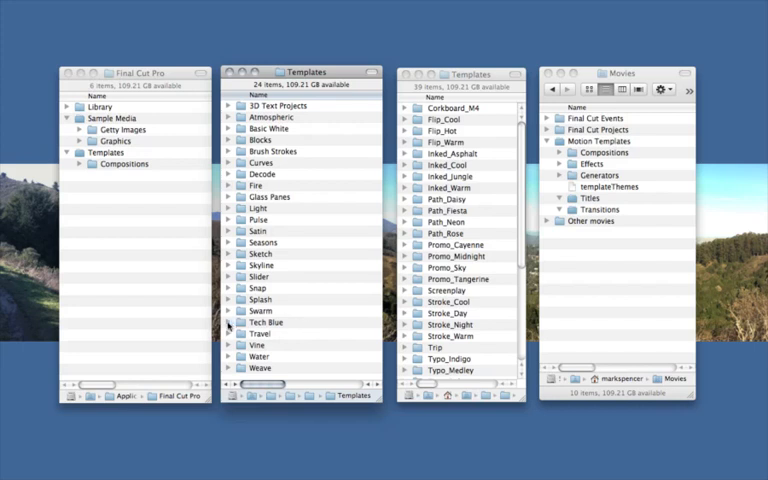
click(239, 322)
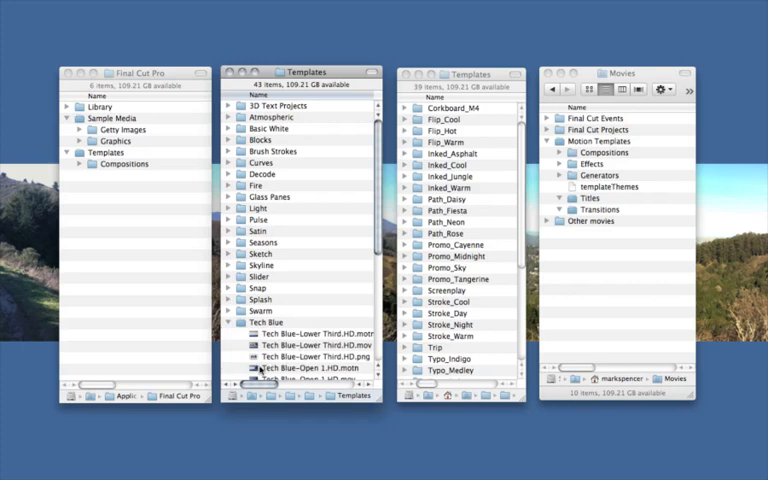
click(310, 368)
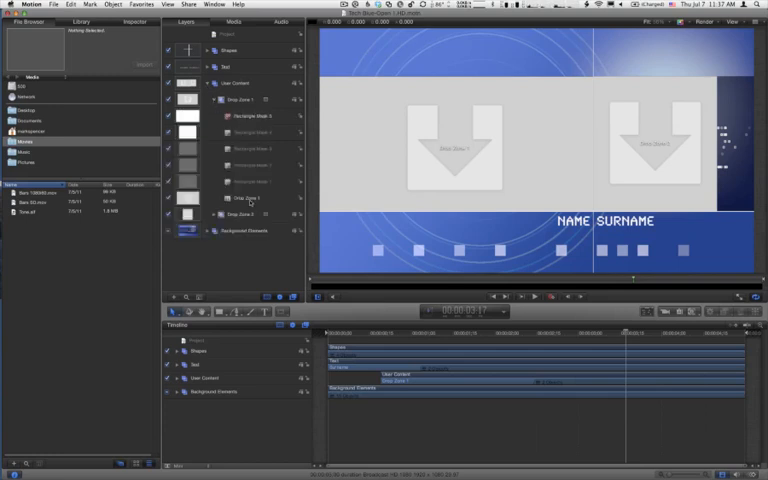
- Publish the Source Media parameter of both Drop Zone 1 and Drop Zone 2
click(236, 198)
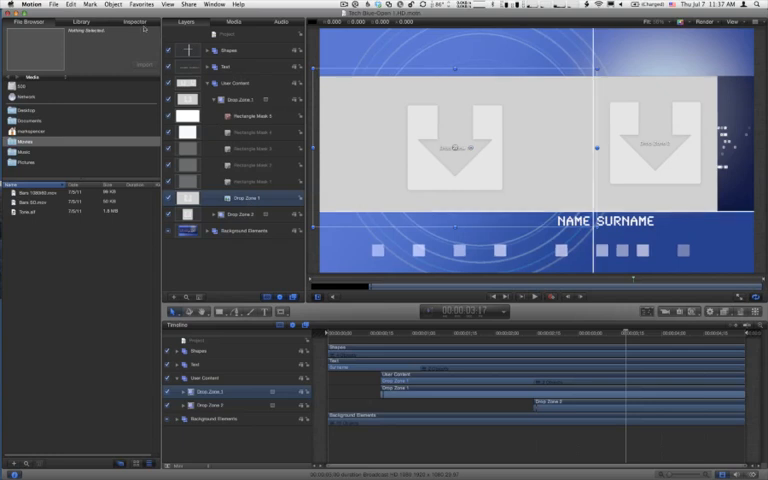
click(232, 186)
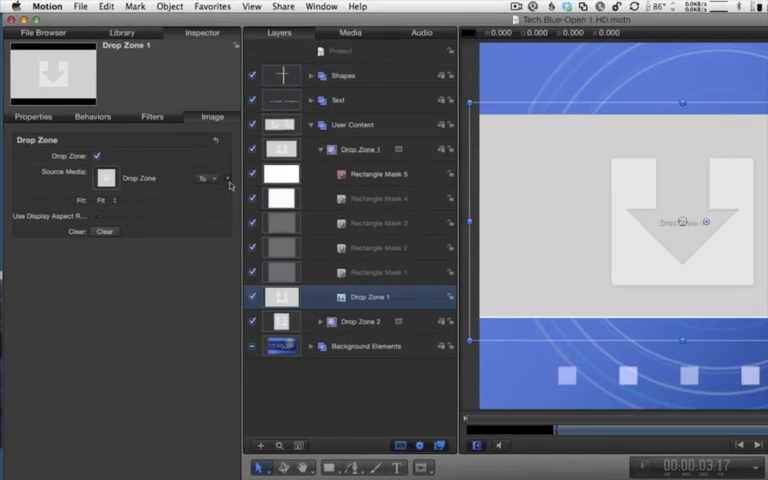
click(213, 178)
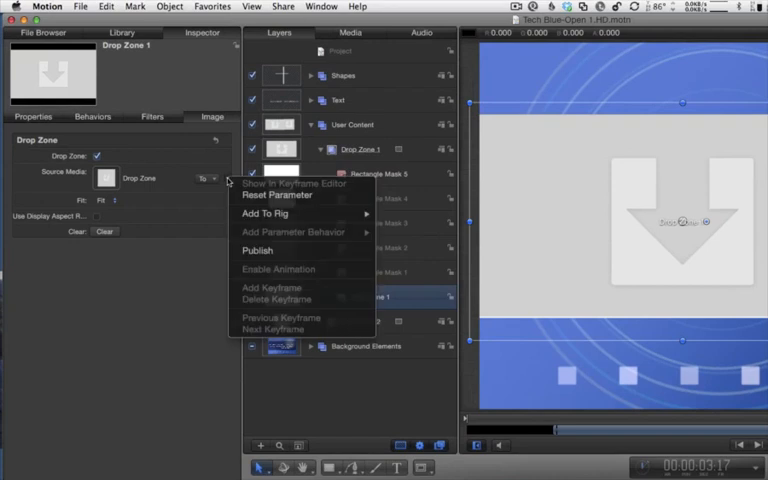
mouse_move(257, 251)
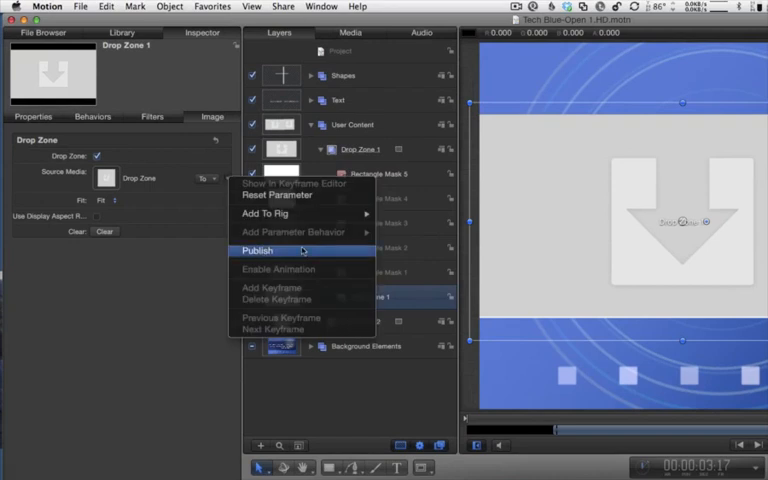
click(257, 251)
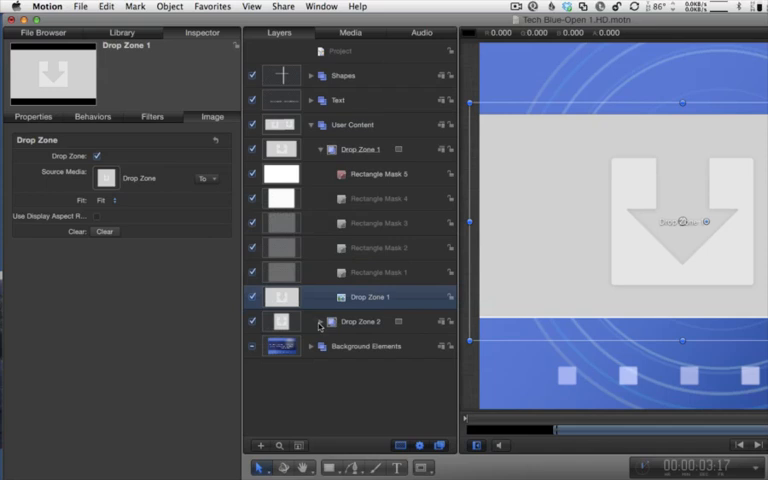
click(360, 321)
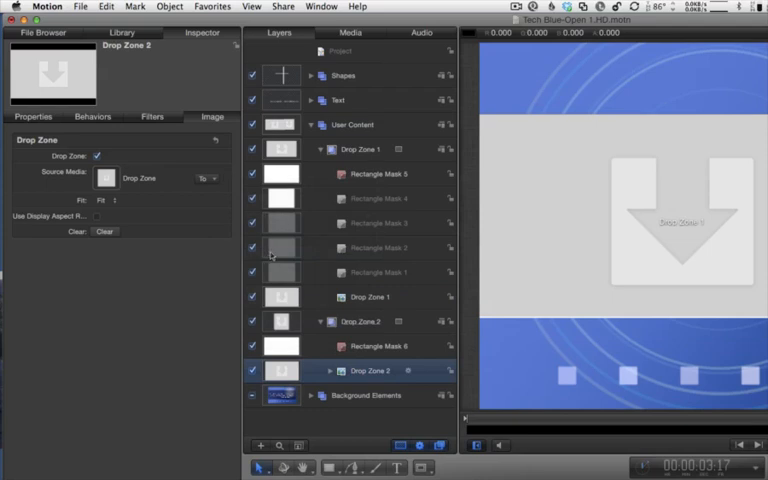
click(345, 51)
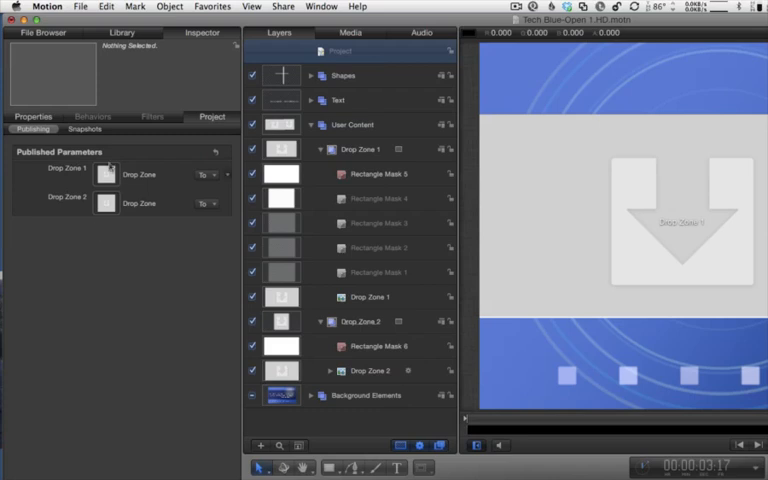
- Publish template 'Tech Blue Open 1' as a Final Cut generator without unused media, in new category 'Tech Blue'
click(80, 6)
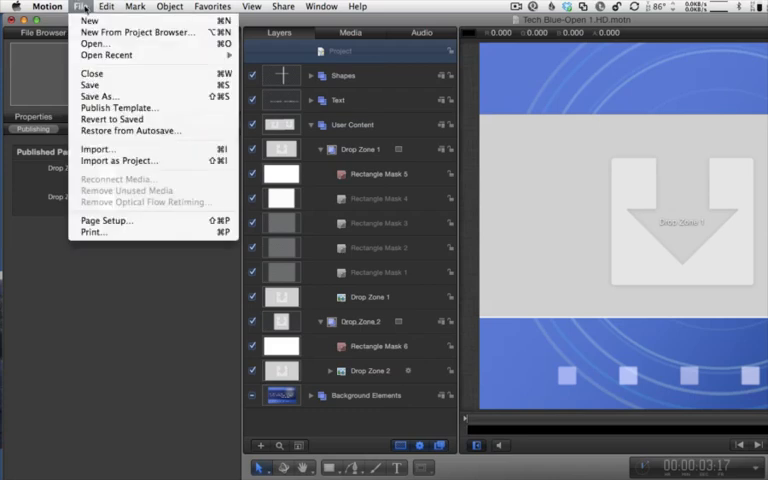
mouse_move(118, 108)
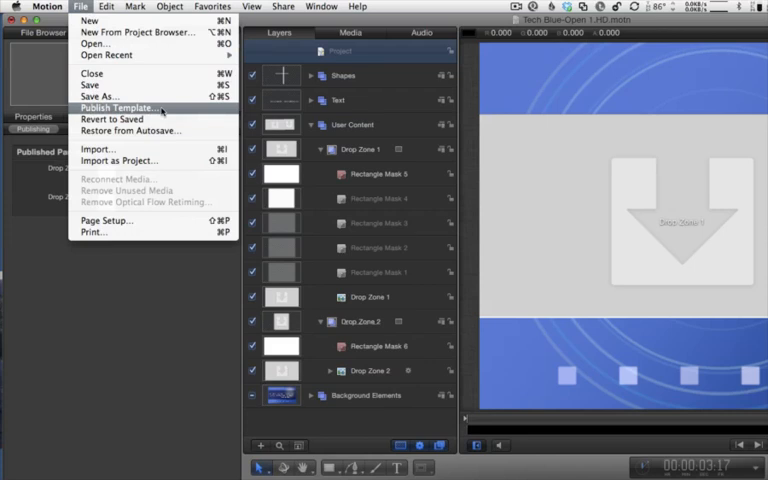
click(118, 108)
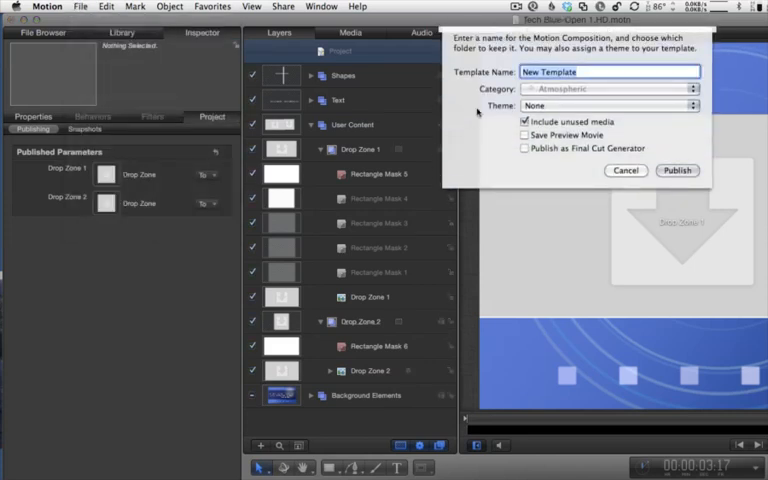
text(Tech Blue Open 1)
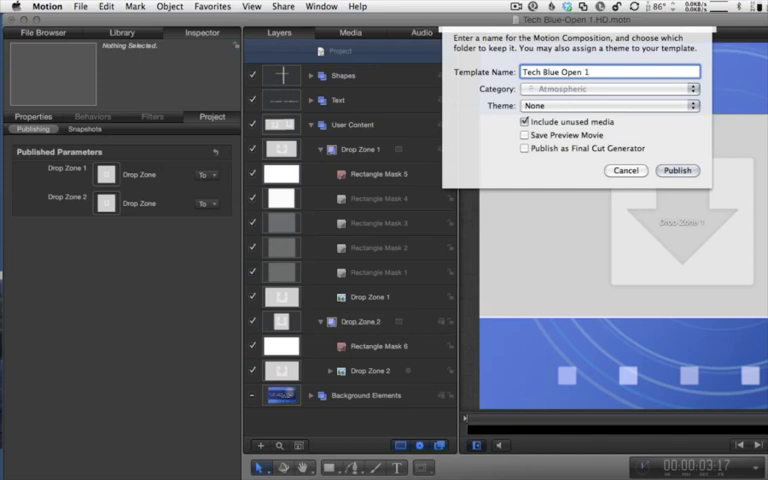
click(524, 148)
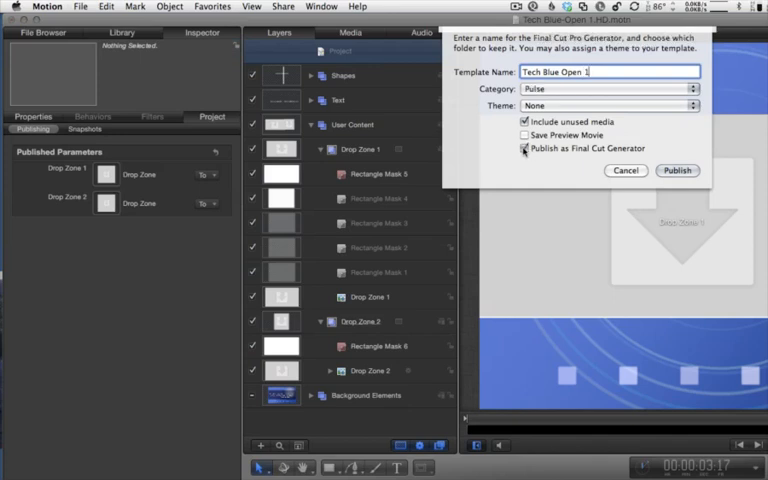
click(524, 122)
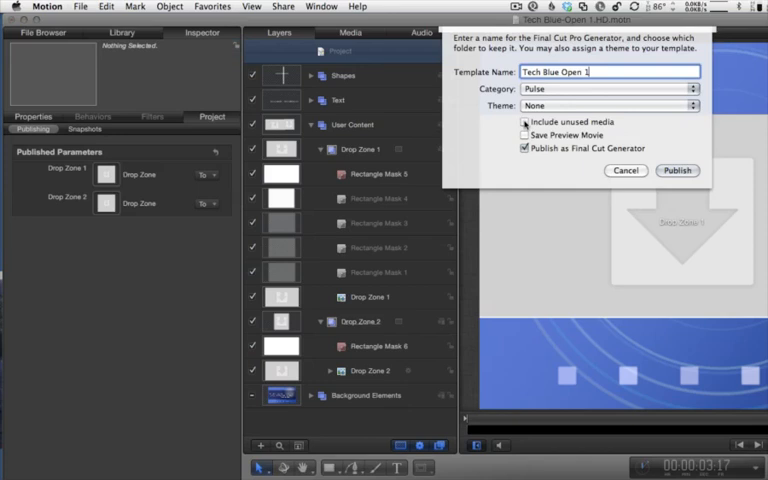
click(607, 89)
text(Tech)
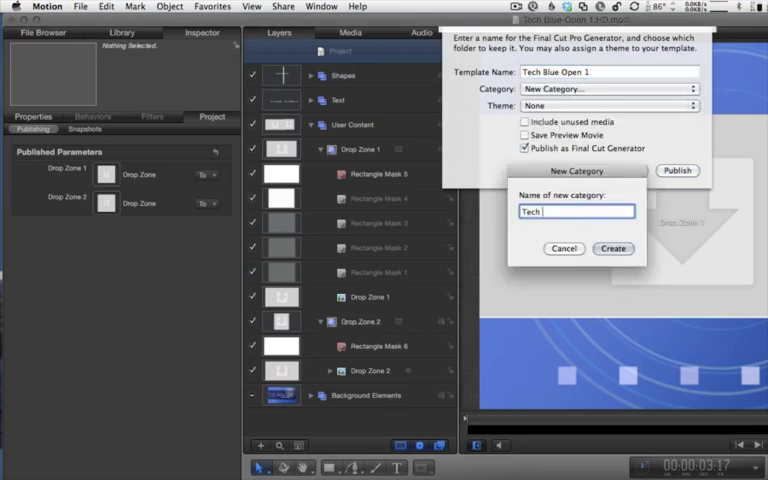
text(Blue)
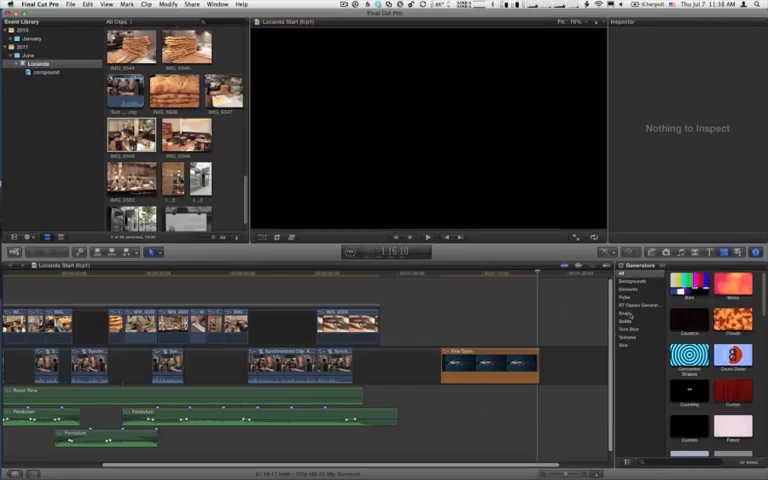
- Replace the Vine Open timeline clip with the Tech Blue Open 1 generator from the Tech Blue category
click(629, 328)
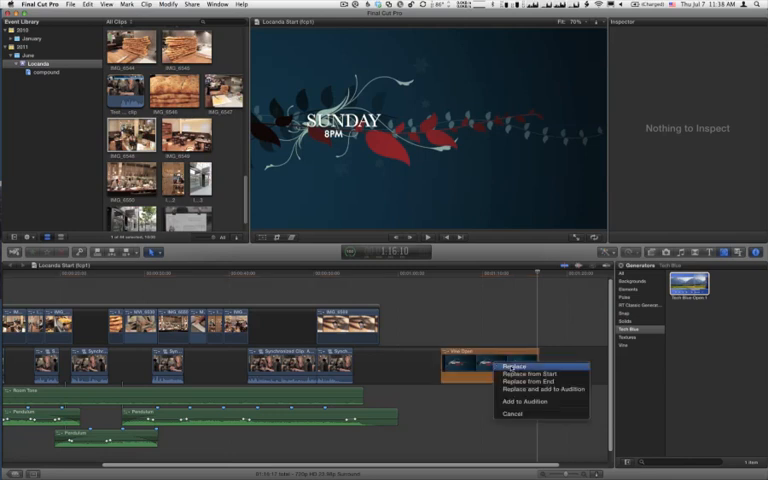
click(520, 363)
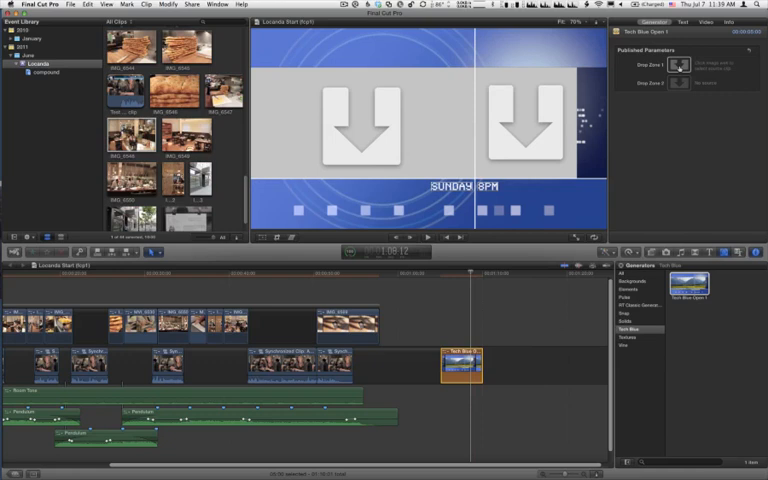
- Fill the generator's Drop Zone 1 with the stacked-bread clip
click(679, 64)
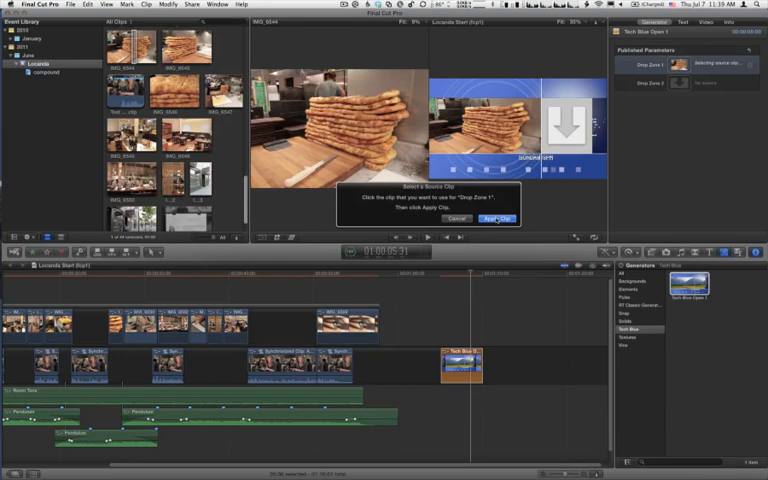
click(499, 218)
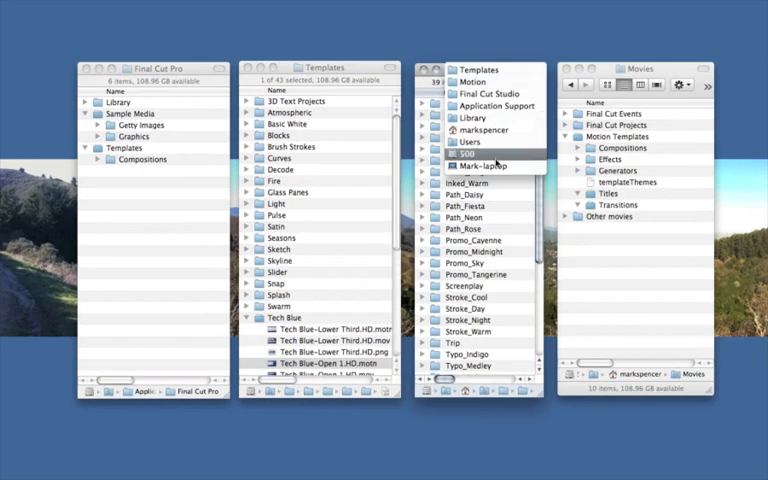
click(485, 130)
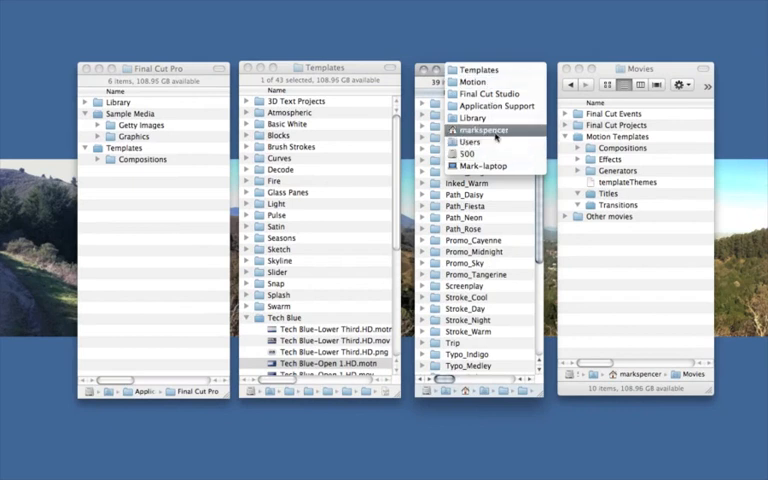
click(480, 117)
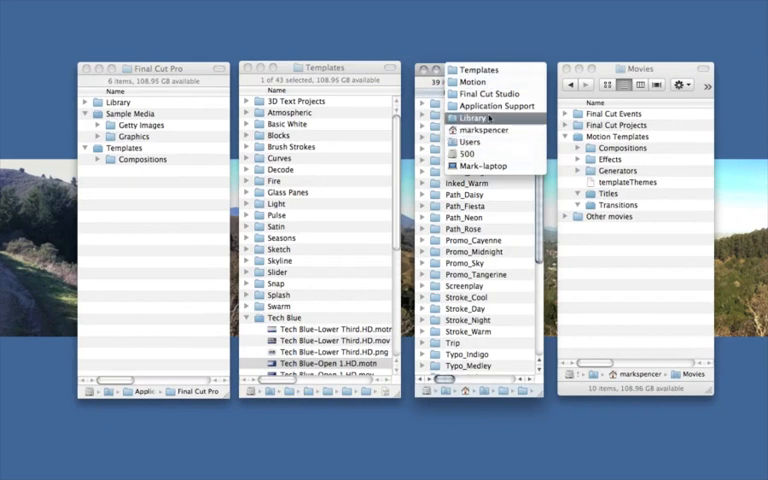
click(495, 93)
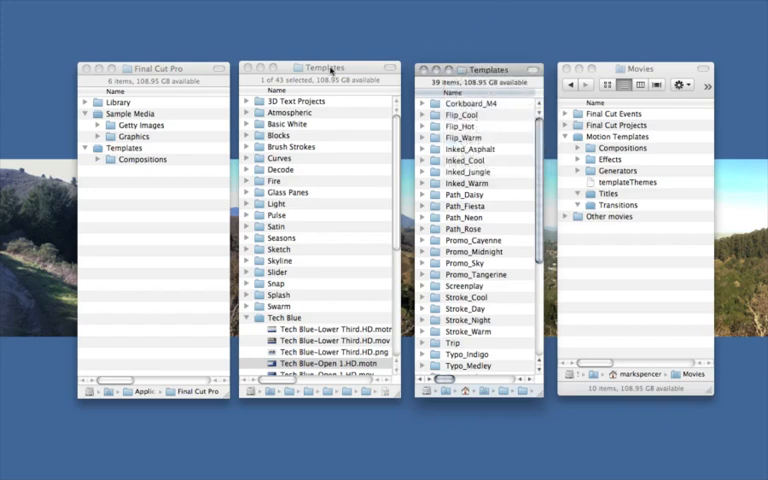
click(320, 68)
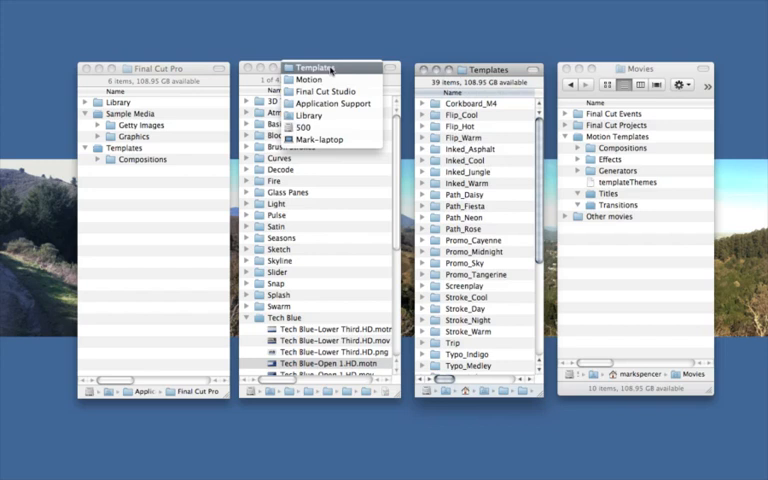
mouse_move(332, 128)
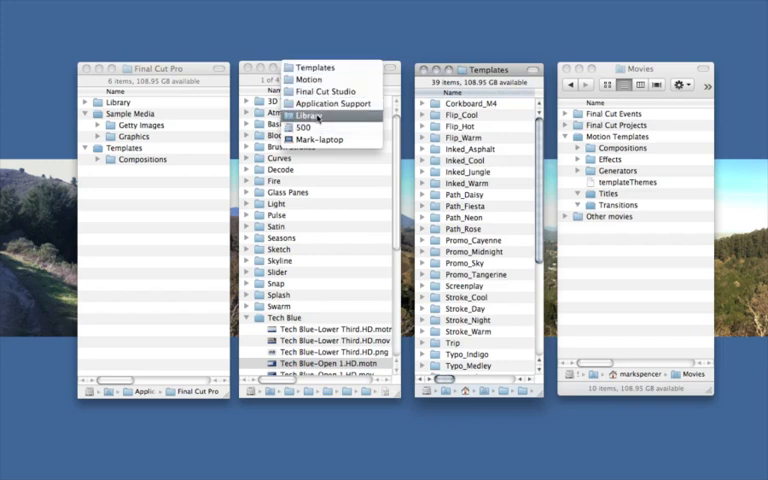
mouse_move(315, 127)
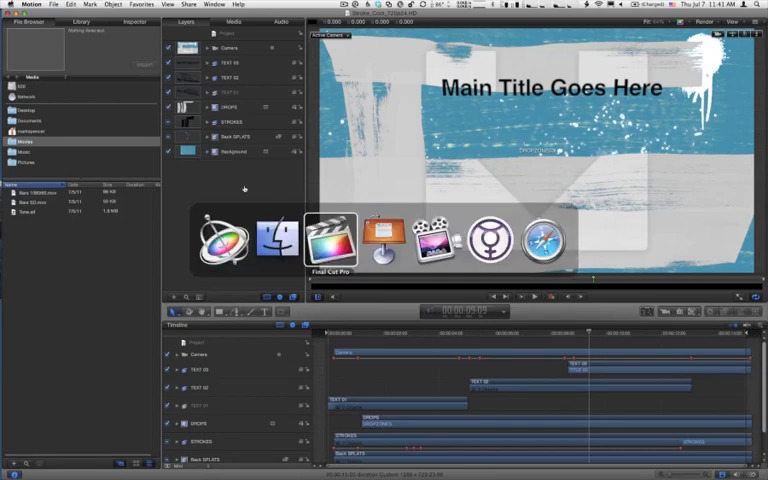
- Switch to Safari showing the Ripple Training website
click(543, 240)
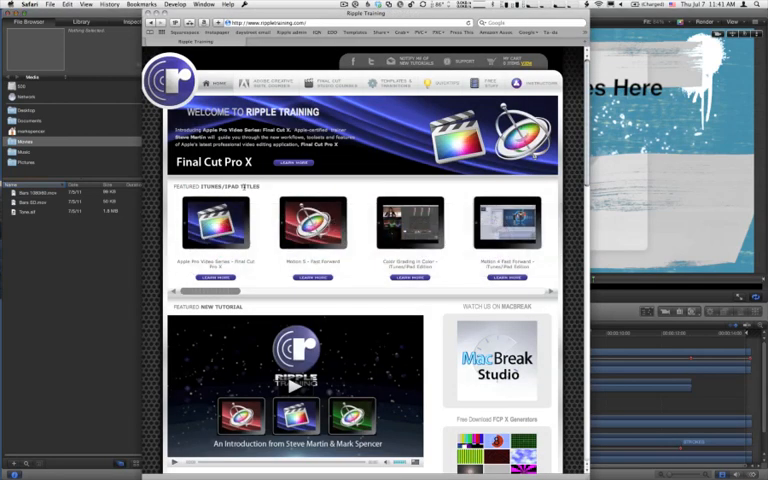